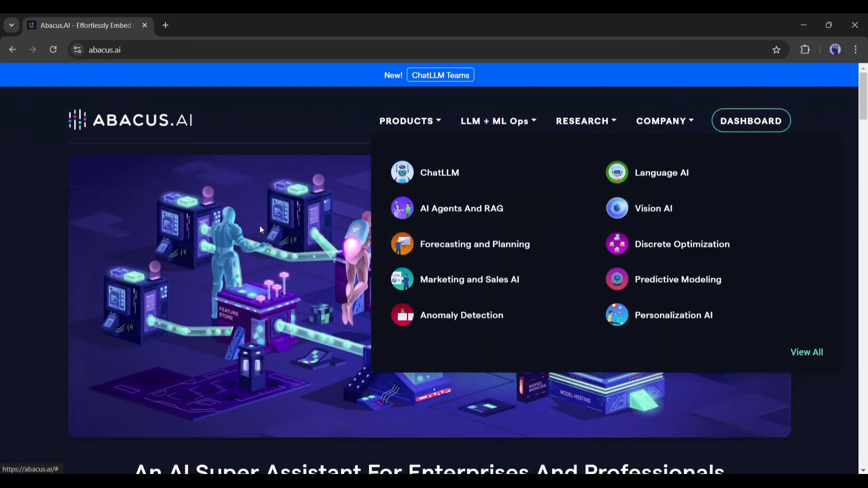
pyautogui.moveTo(187, 253)
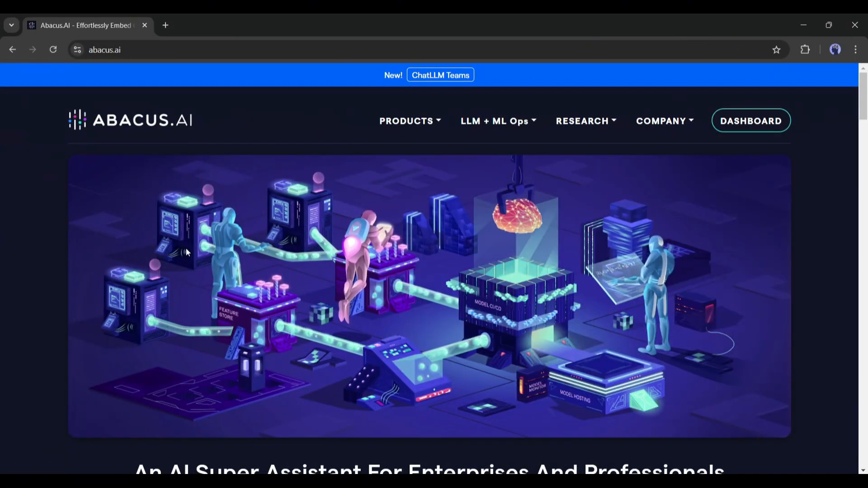
# Scroll past the architecture diagram and ChatLLM carousel to the Featured On press logos
pyautogui.click(409, 121)
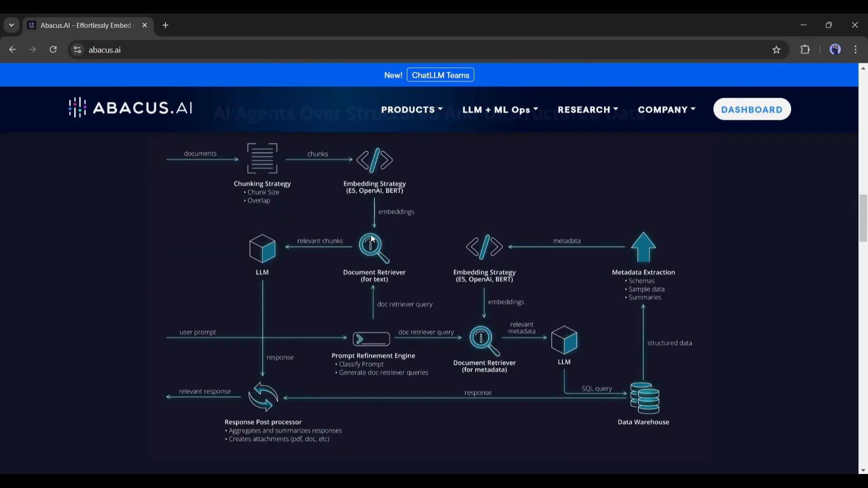
pyautogui.scroll(-3)
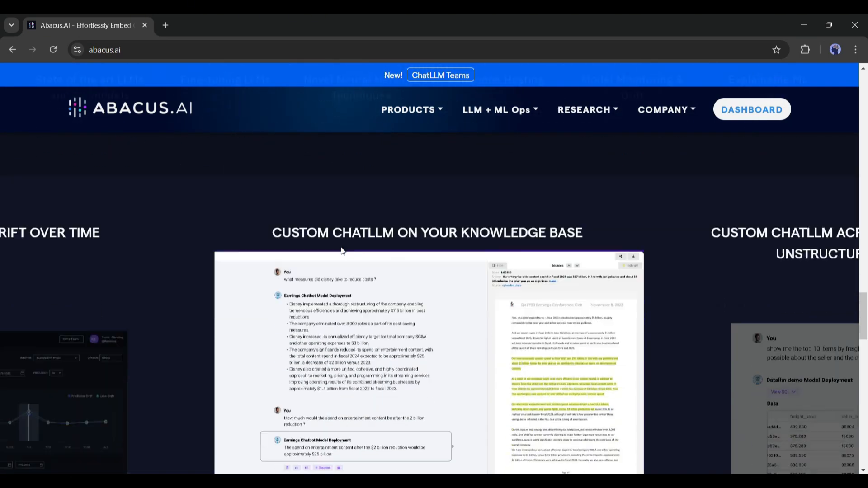
pyautogui.scroll(-3)
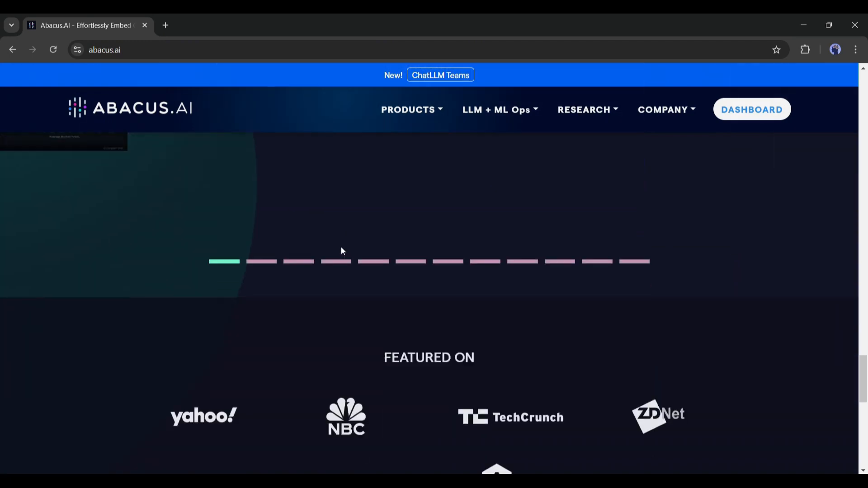